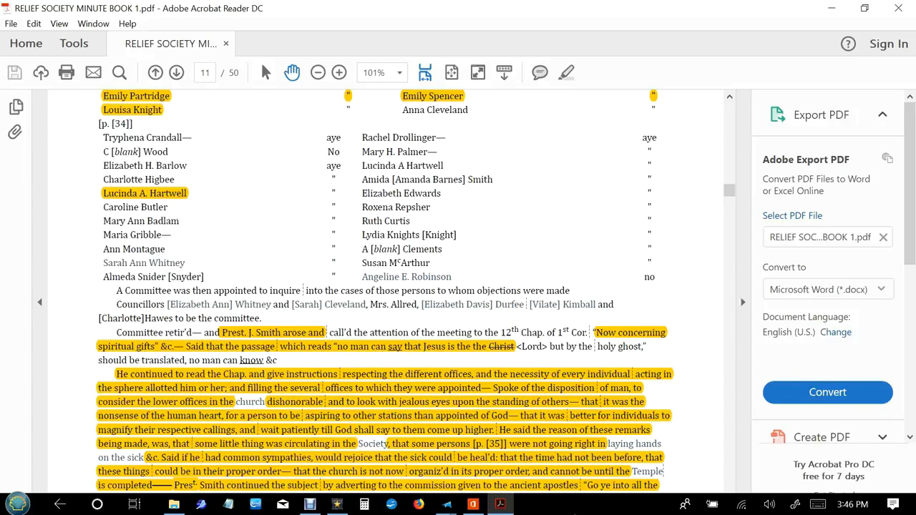
scroll("down", 3)
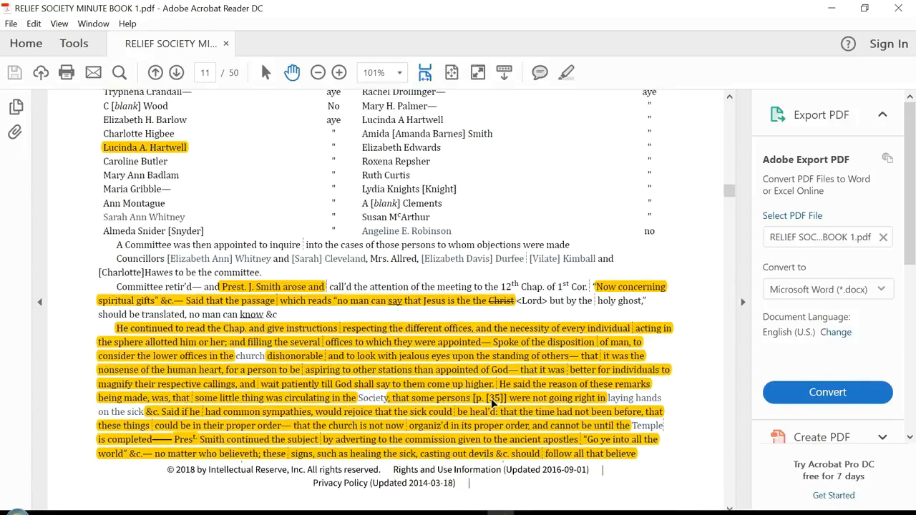
mouse_move(494, 402)
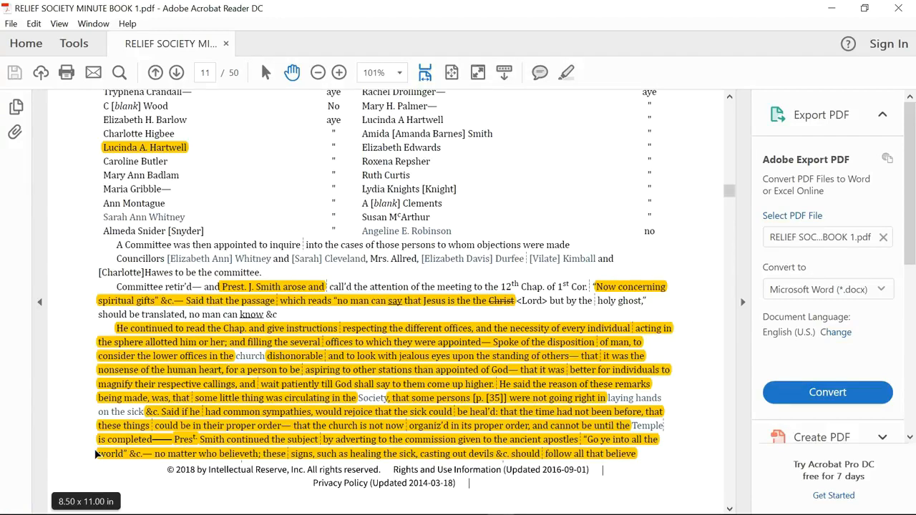
scroll("down", 3)
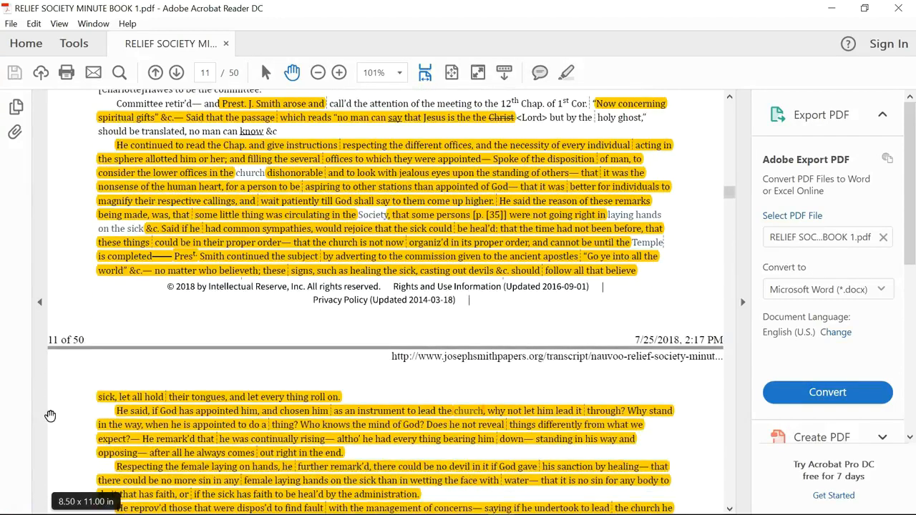
scroll("down", 3)
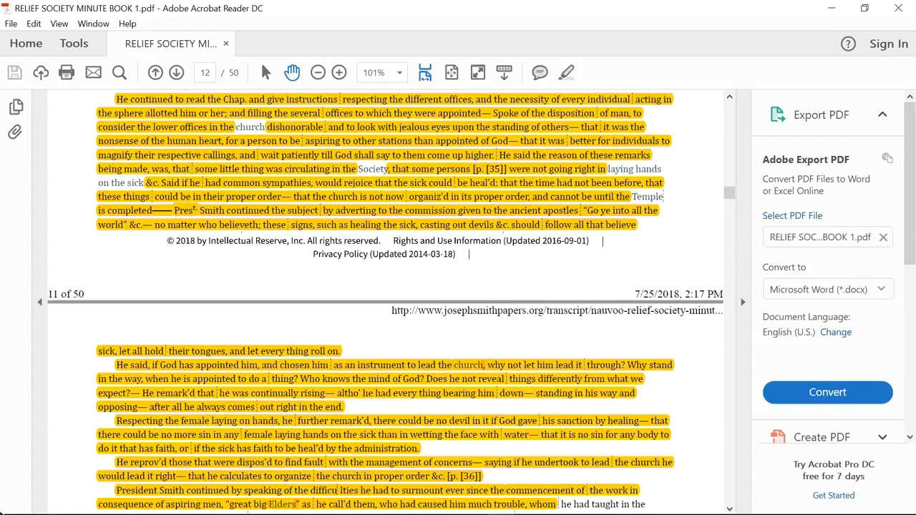
scroll("down", 3)
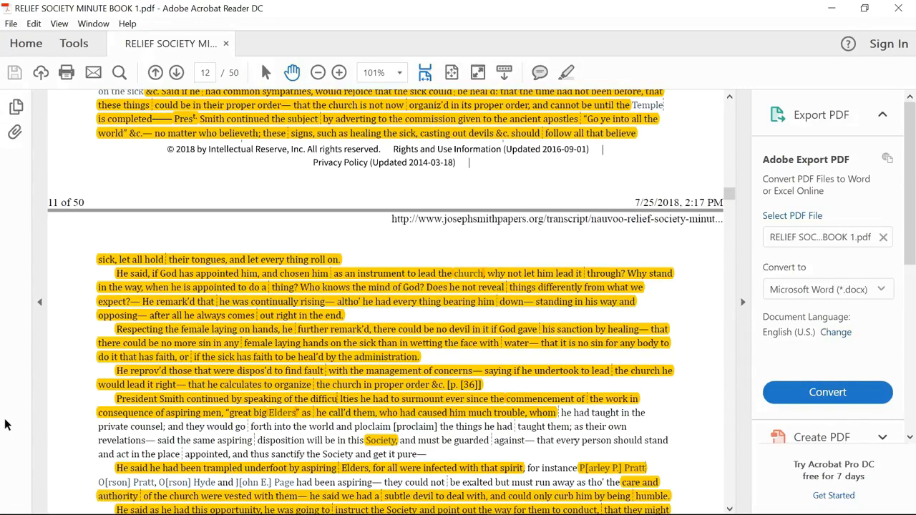
mouse_move(77, 437)
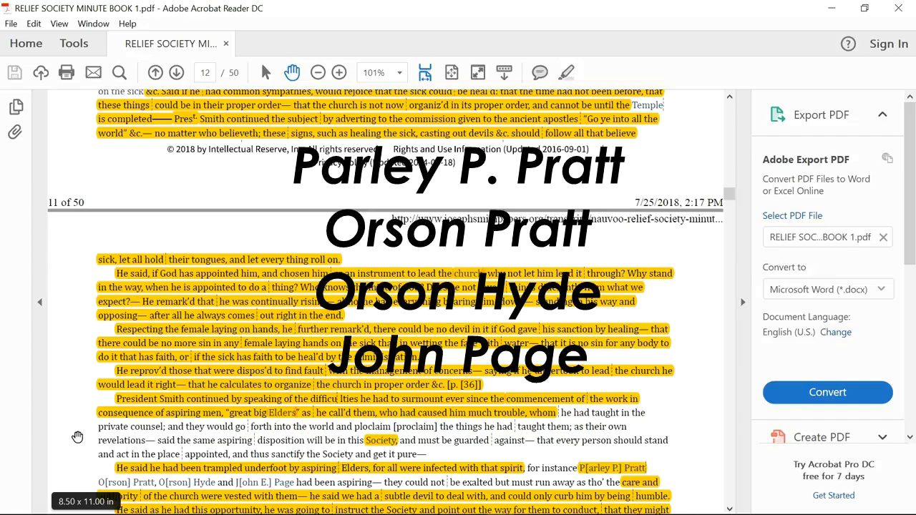
scroll("down", 3)
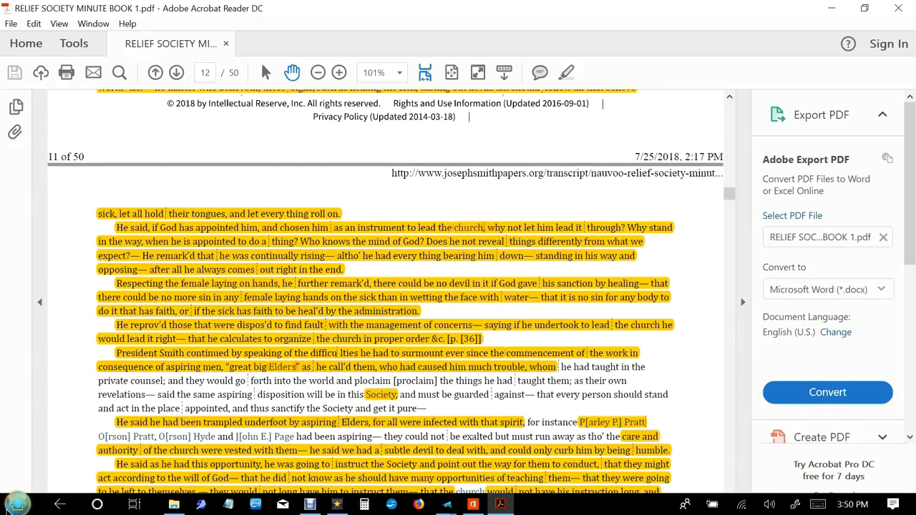
scroll("down", 3)
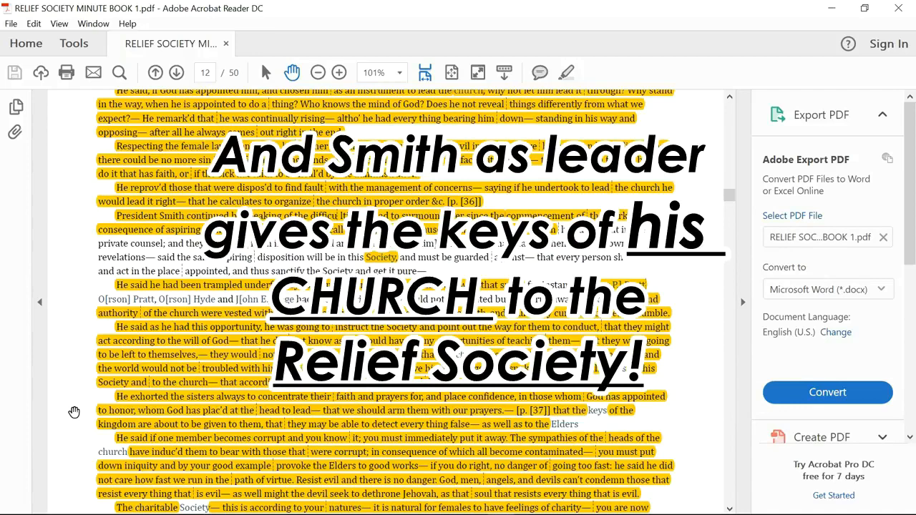
scroll("down", 3)
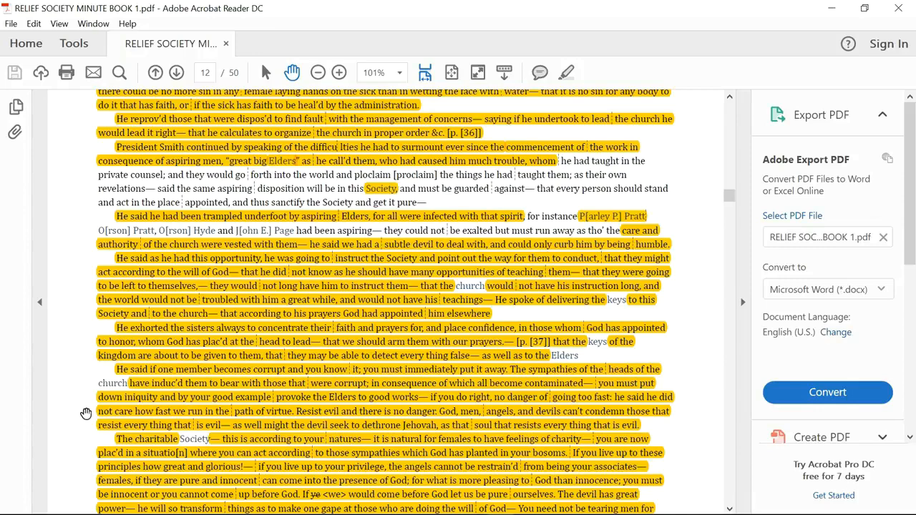
scroll("down", 3)
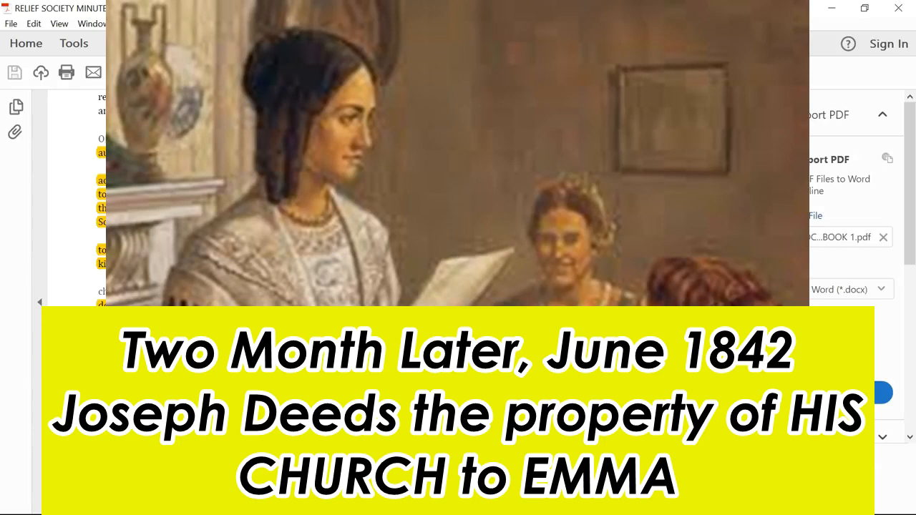
scroll("down", 3)
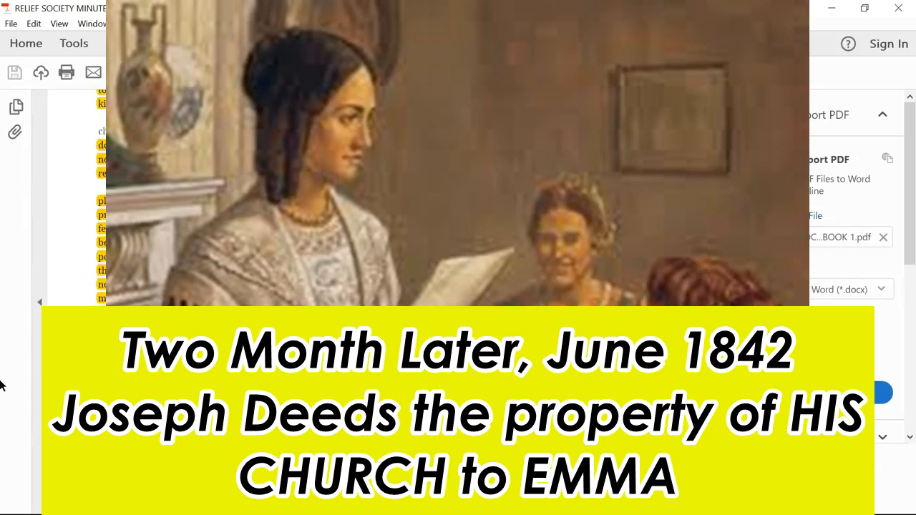